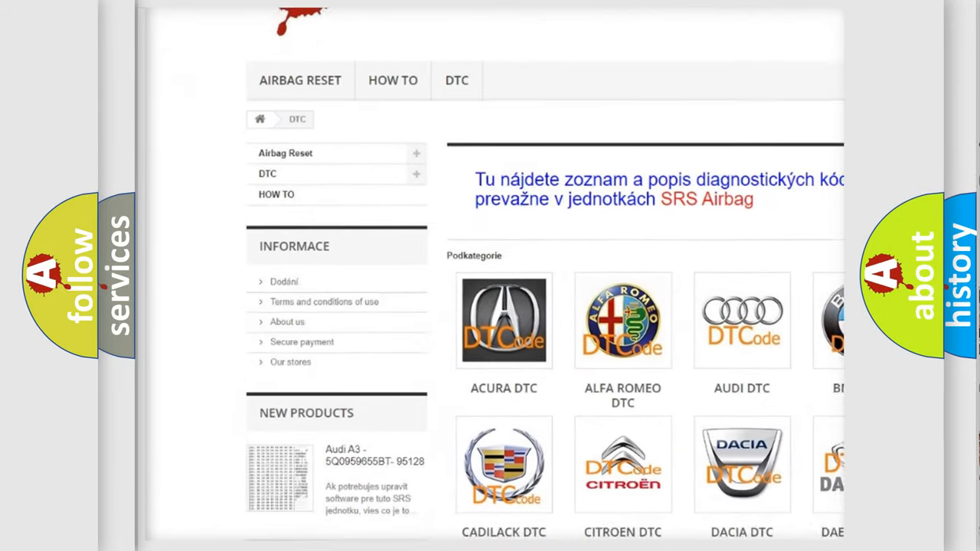
scroll("down", 3)
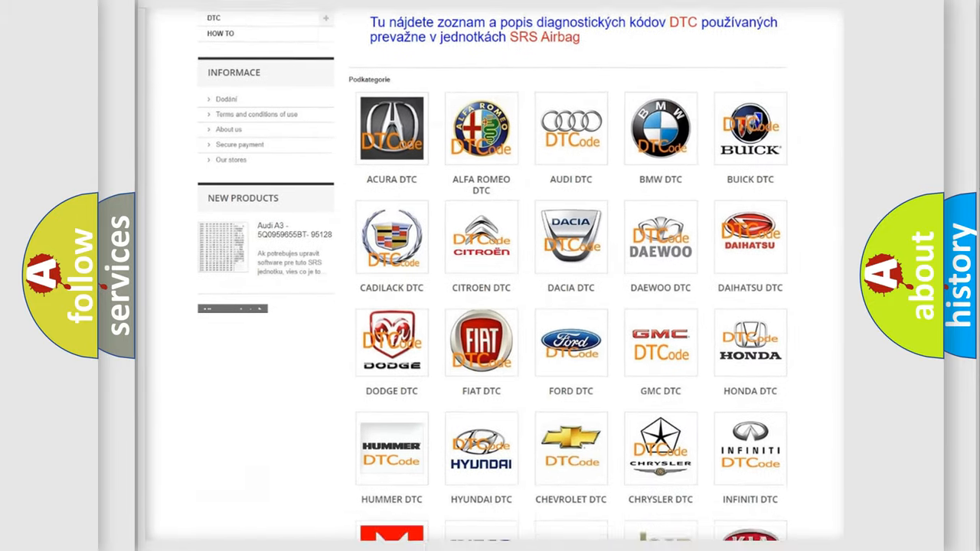
scroll("down", 3)
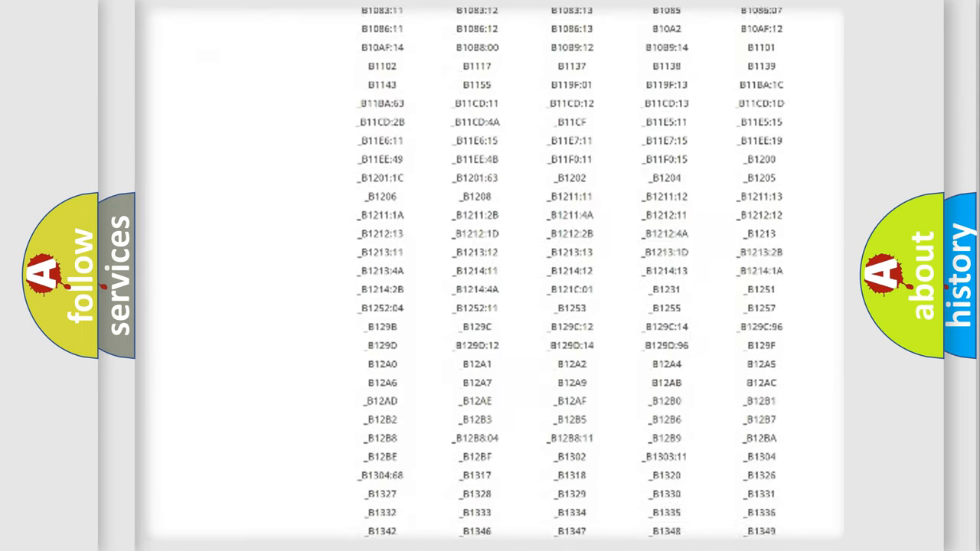
scroll("down", 3)
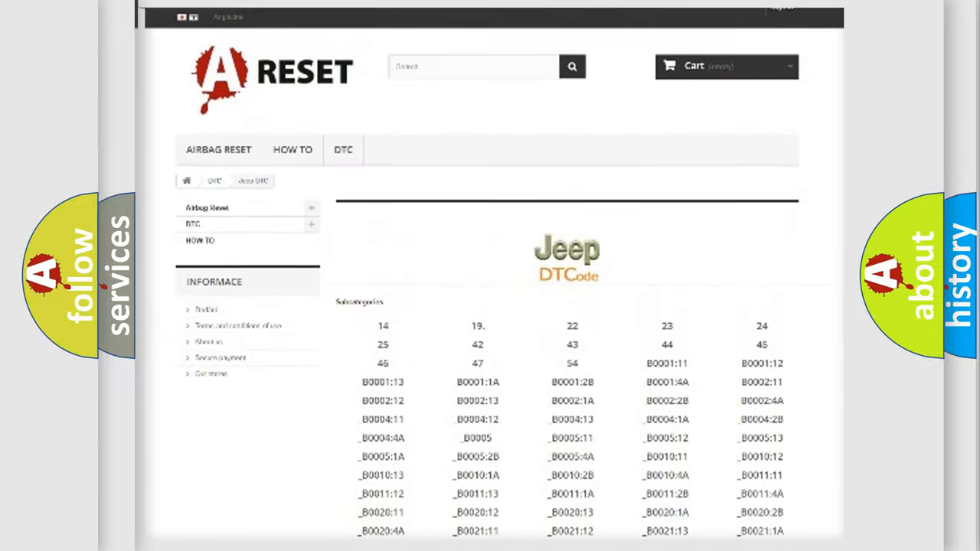
scroll("up", 3)
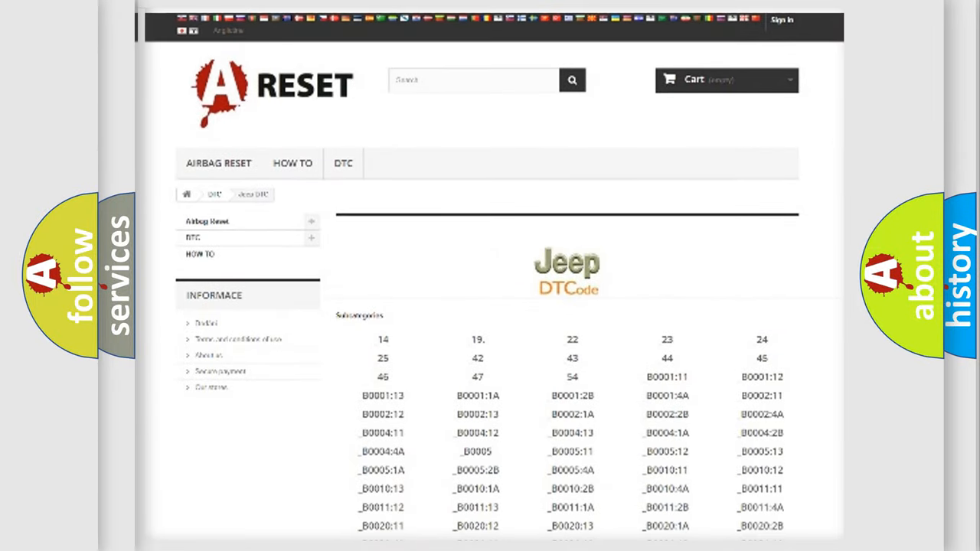